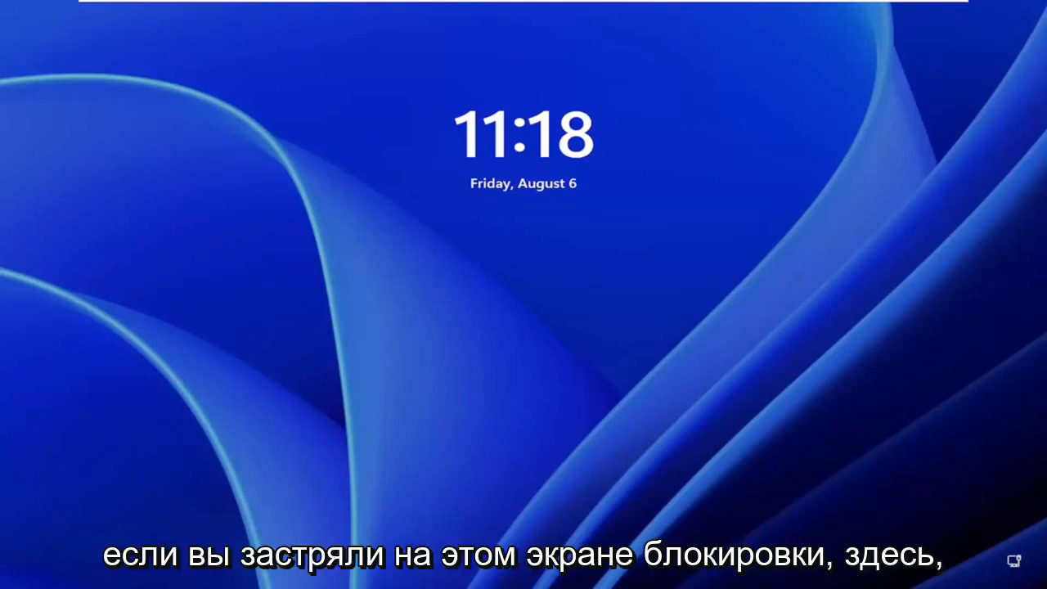
mouse_move(502, 449)
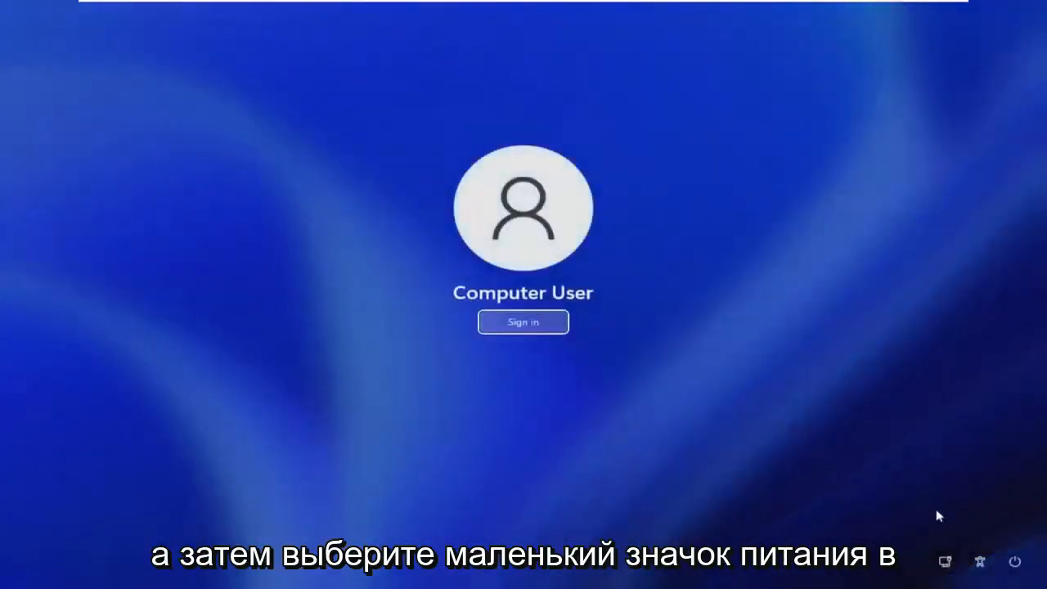
mouse_move(1015, 561)
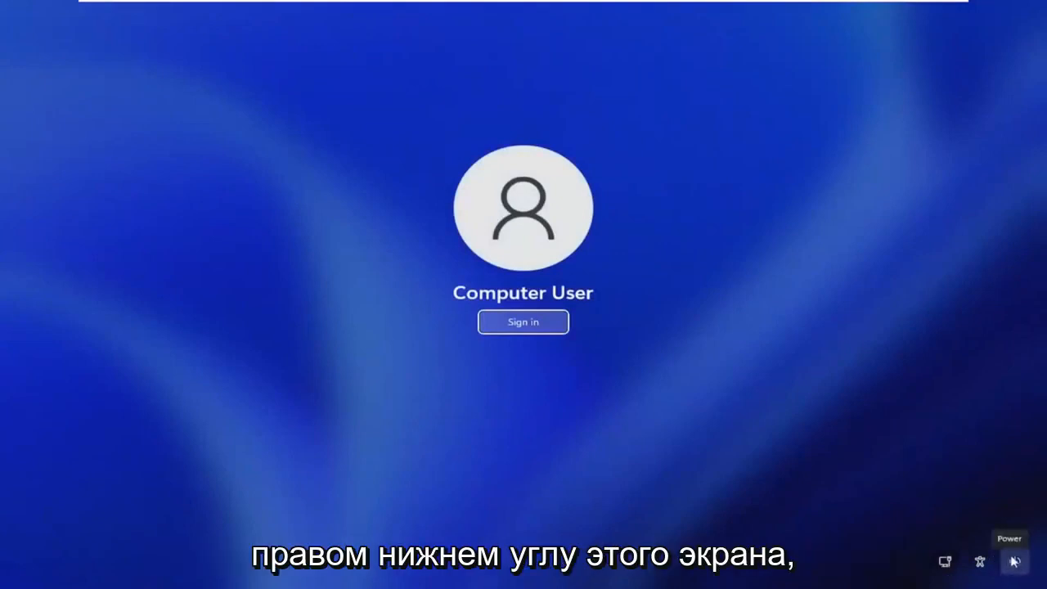
Use the sign-in screen's Power menu with Shift+Restart to reach the recovery Choose an option screen
left_click(1014, 561)
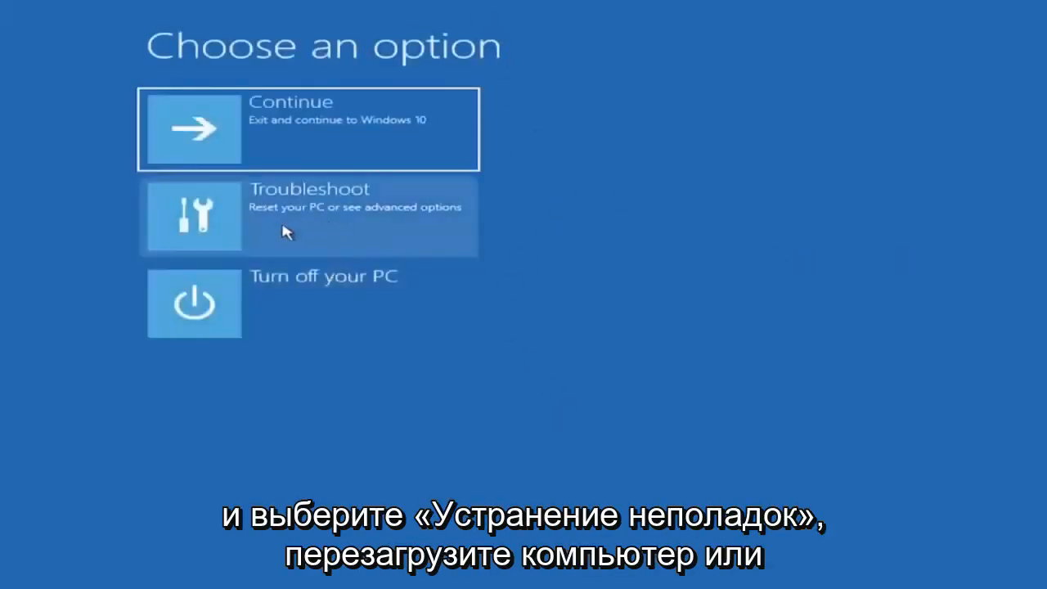
Go through Troubleshoot into Advanced options listing Startup Settings, Command Prompt and System Restore
left_click(309, 216)
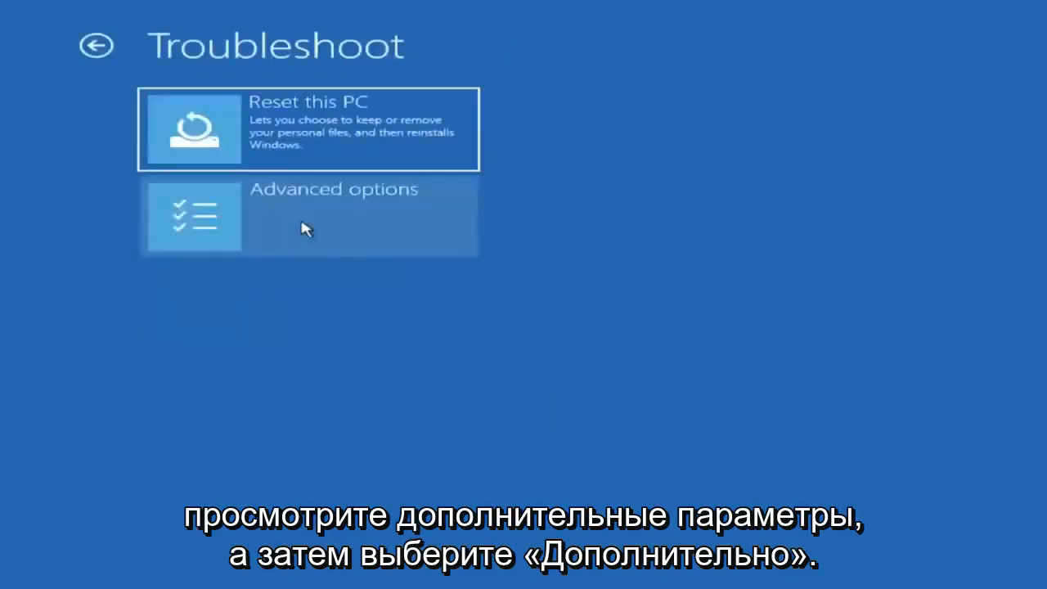
left_click(309, 216)
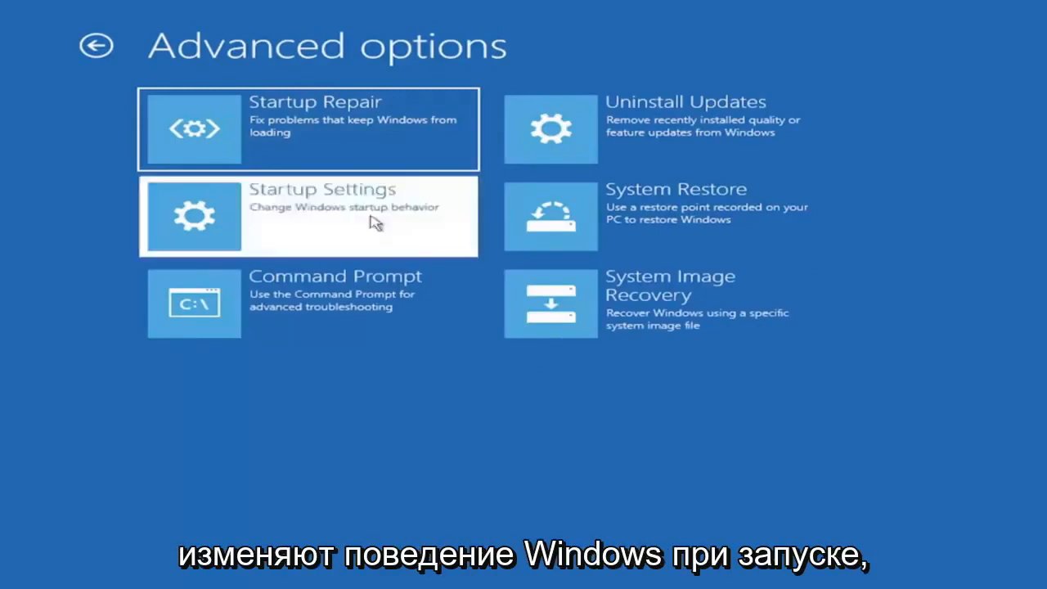
From Startup Settings, restart and choose option 4 Enable Safe Mode so Windows boots into Safe Mode
left_click(309, 215)
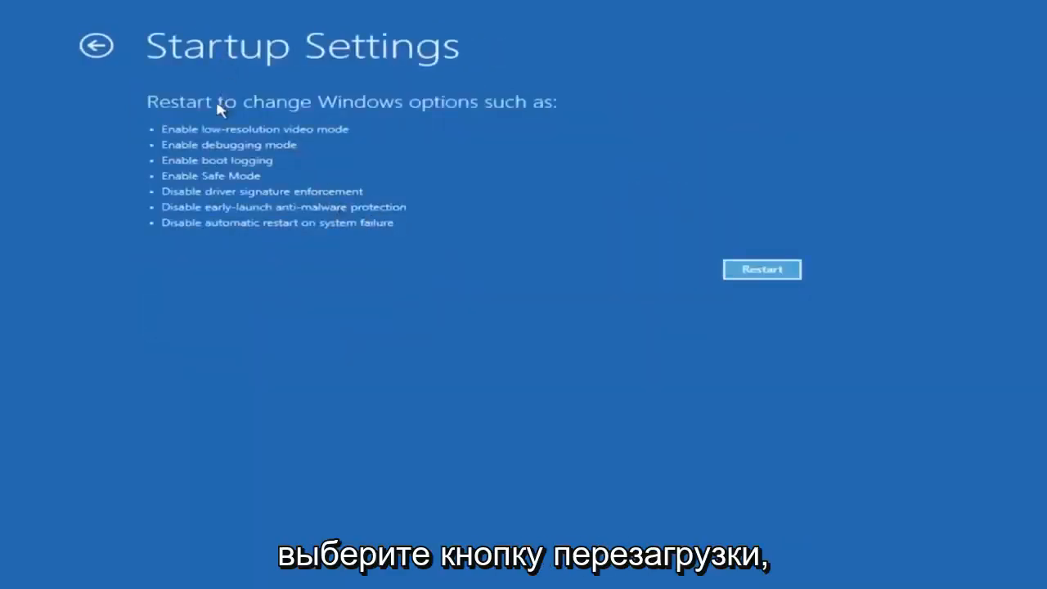
left_click(760, 269)
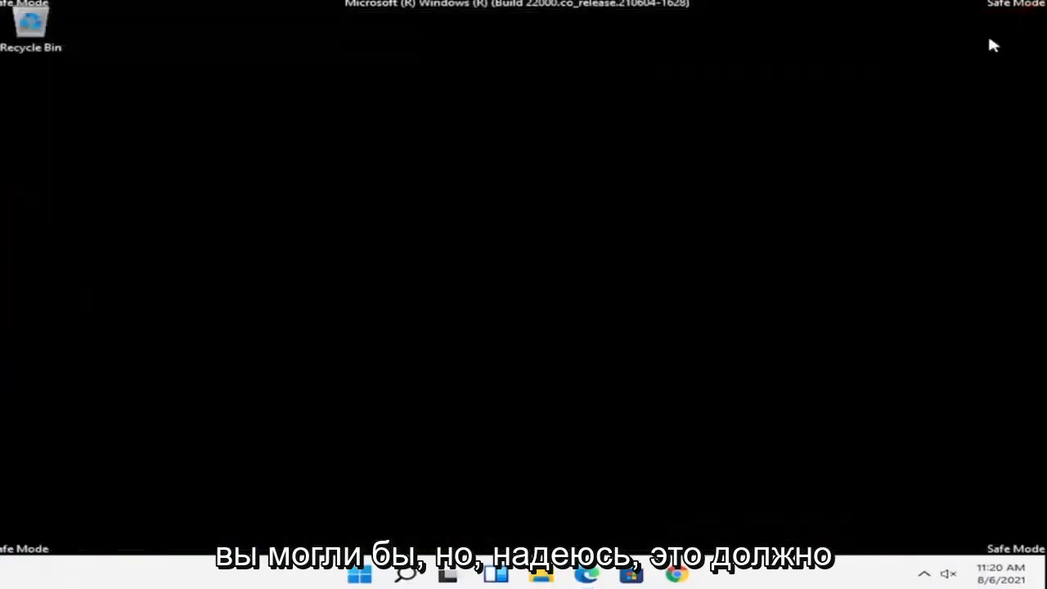
mouse_move(507, 434)
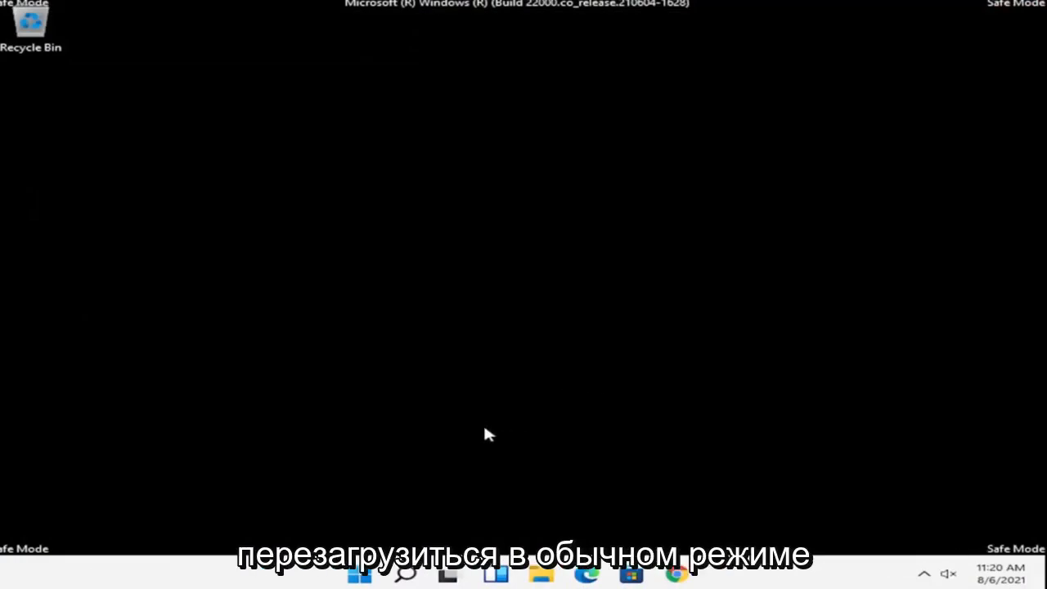
mouse_move(390, 495)
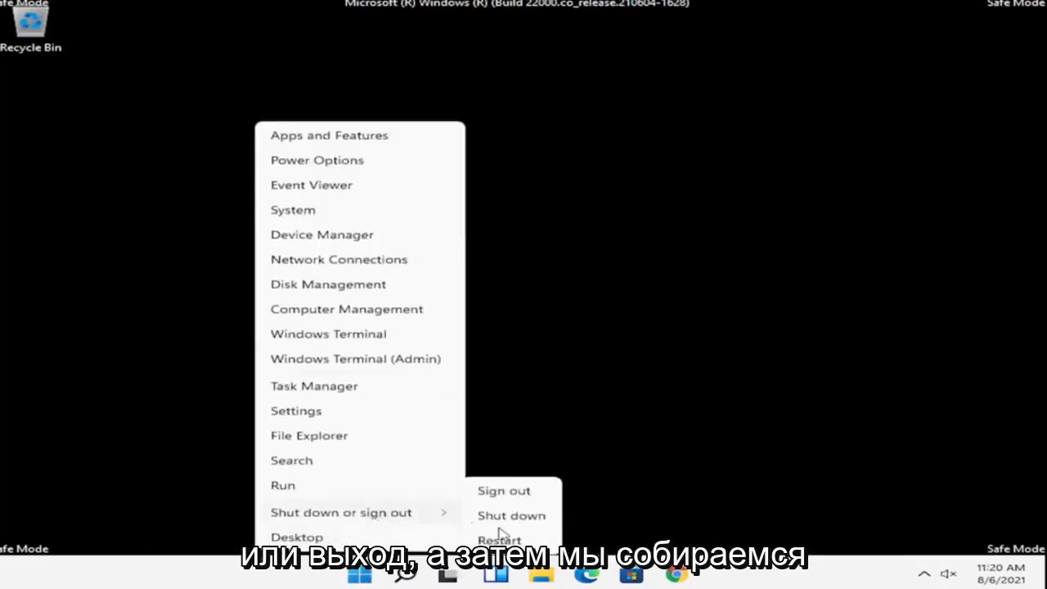
Restart from the Start menu's Shut down or sign out options to leave Safe Mode for the normal desktop
left_click(498, 540)
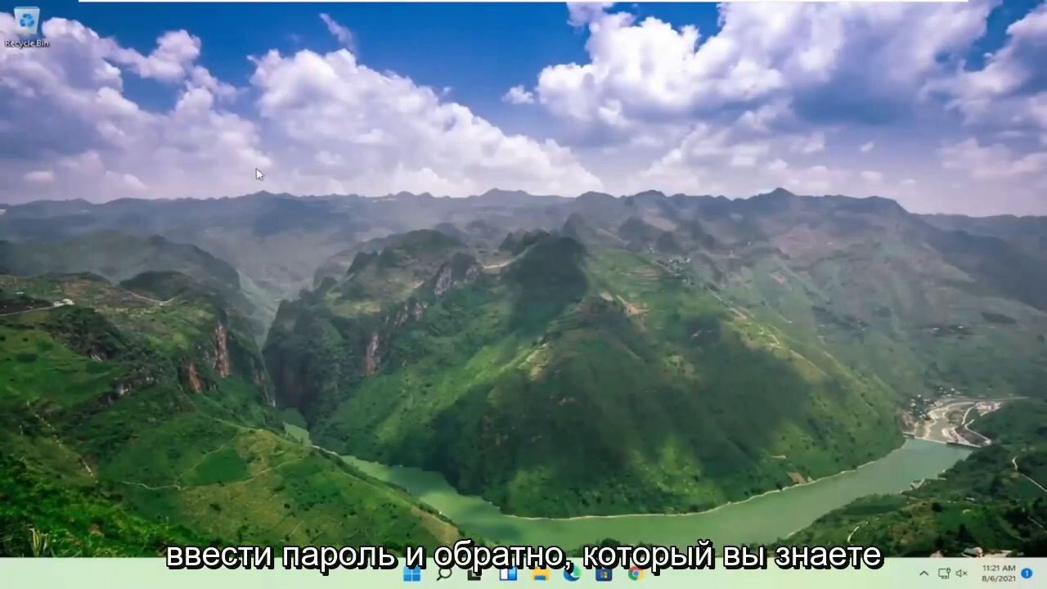
mouse_move(401, 195)
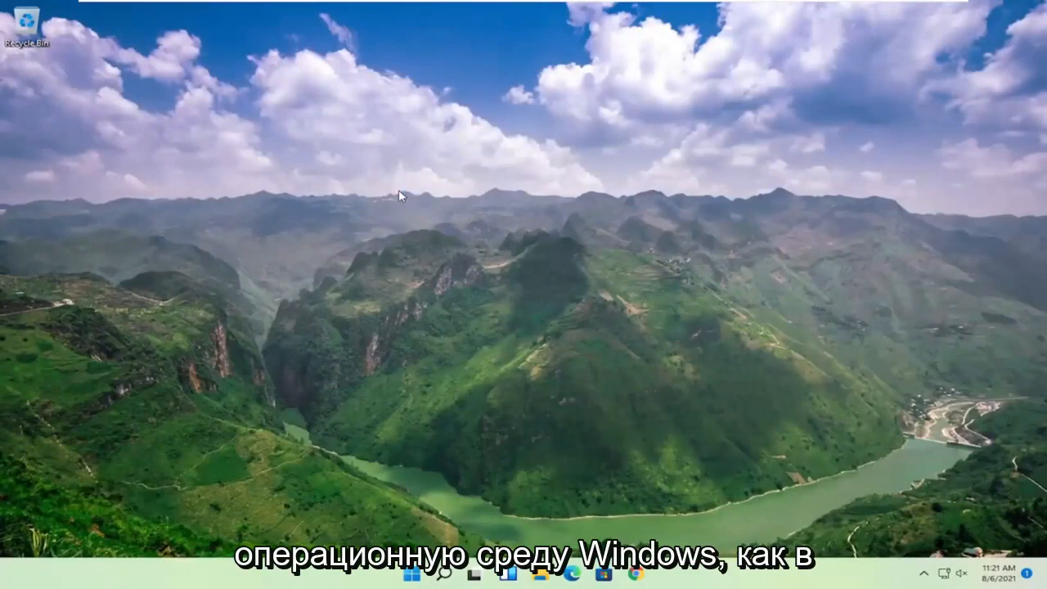
mouse_move(487, 338)
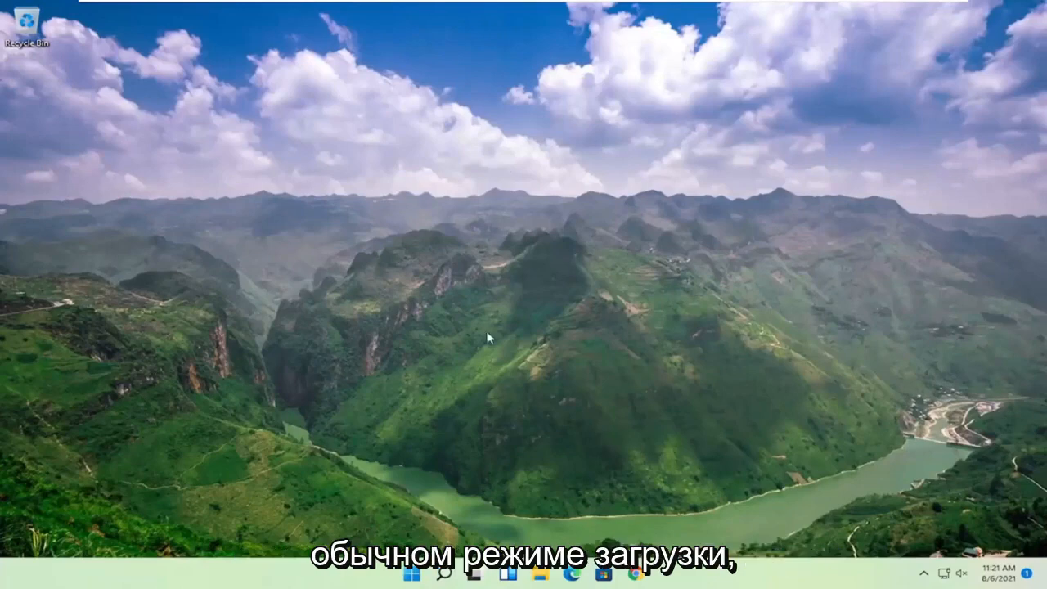